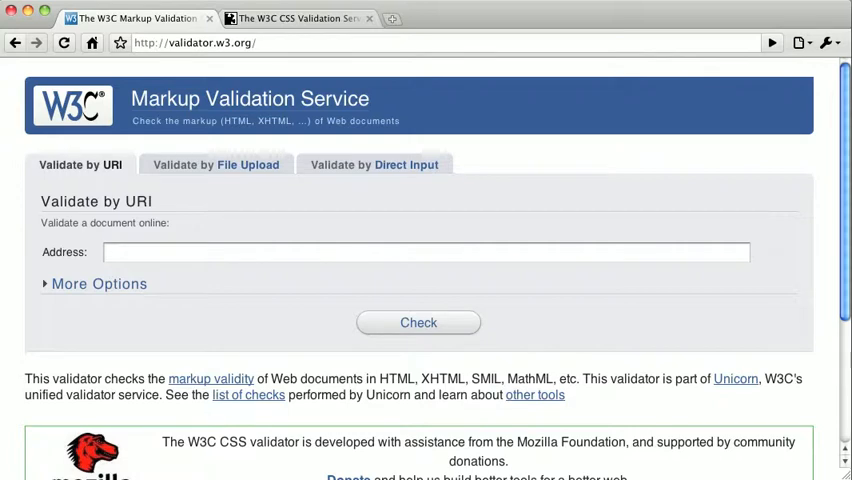
- Paste the surfing site's full HTML into the Validate by Direct Input box
left_click(296, 252)
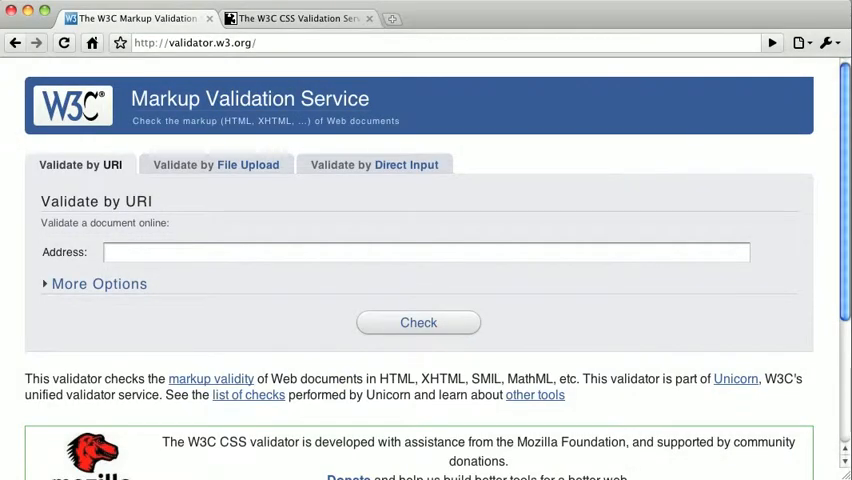
mouse_move(238, 164)
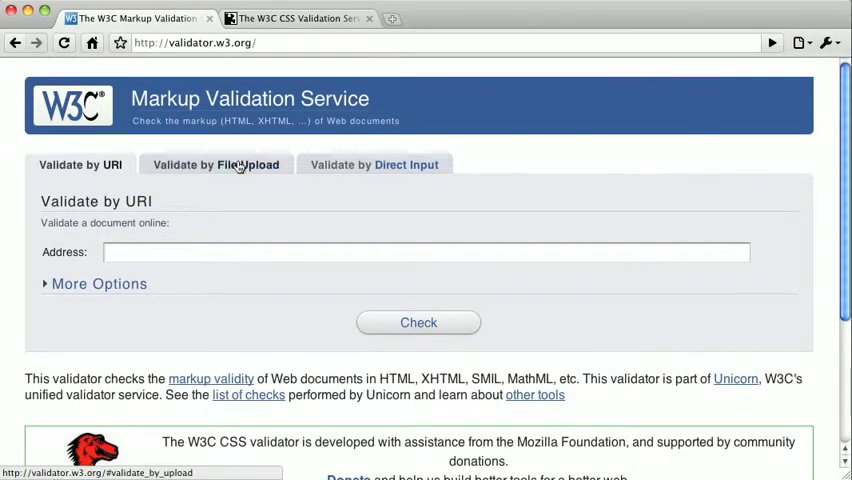
left_click(216, 164)
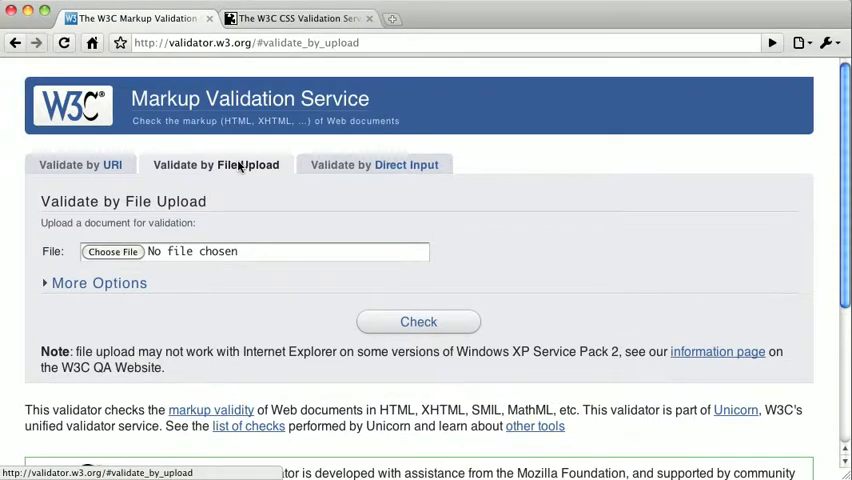
left_click(374, 164)
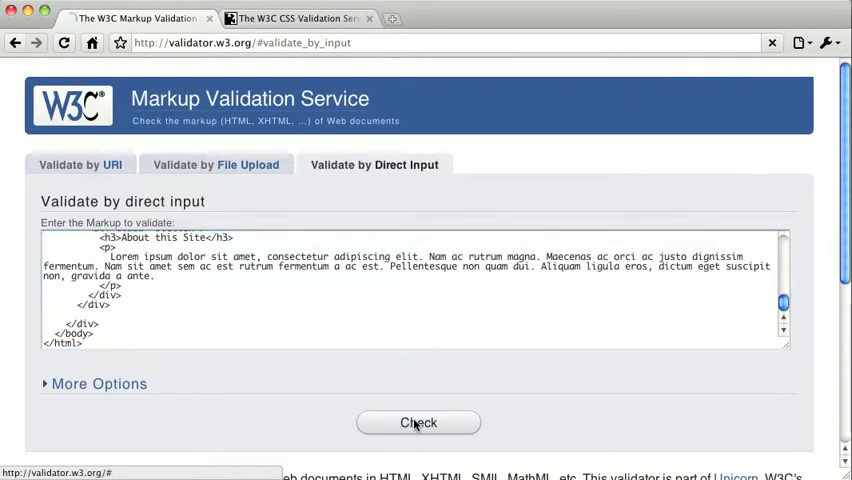
- Check the markup and review the report: 5 errors, 8 warnings, starting with missing doctype
left_click(416, 422)
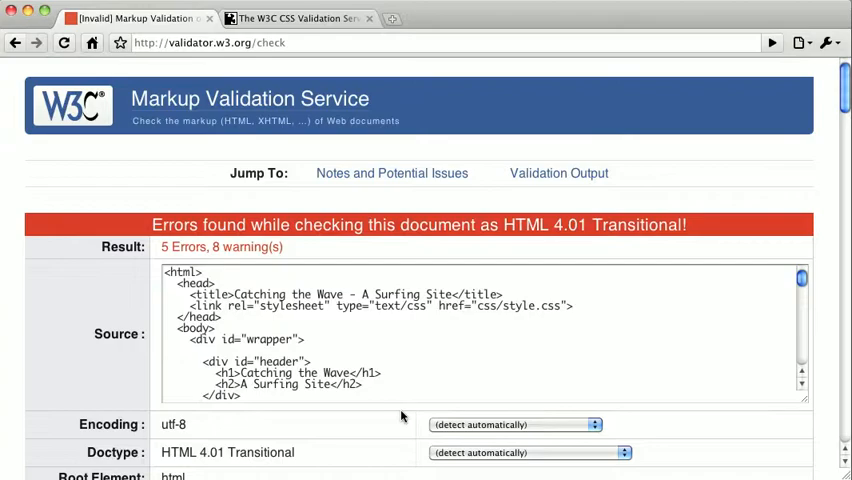
scroll("down", 3)
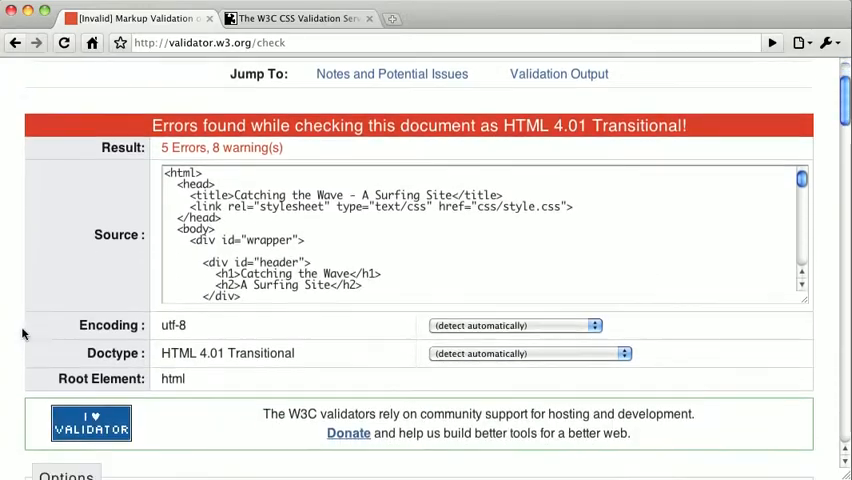
scroll("down", 3)
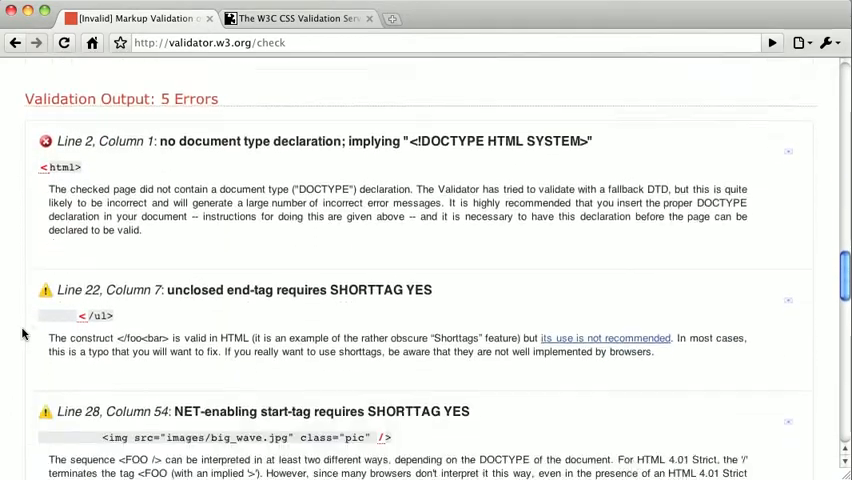
scroll("down", 3)
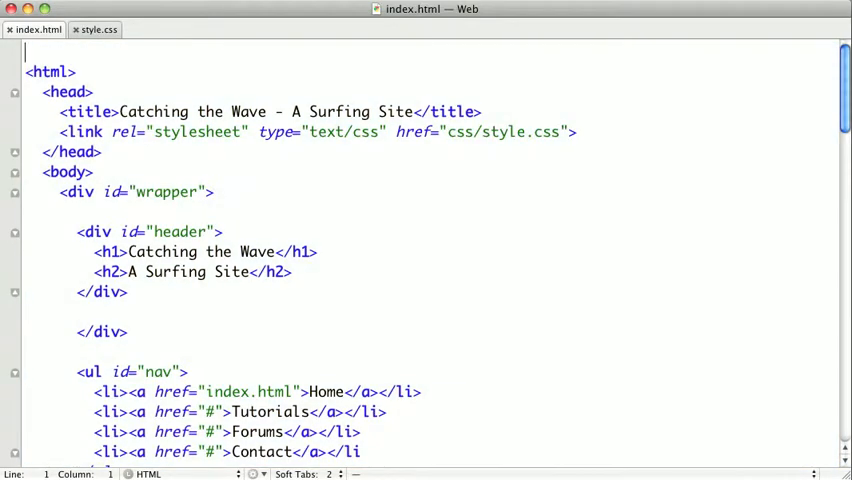
- Add <!DOCTYPE html> as the first line of index.html above the html tag
type("<!D>")
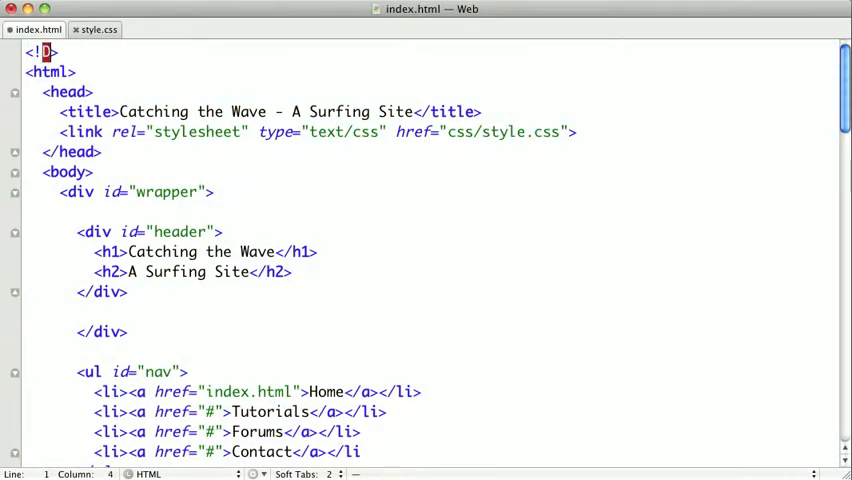
type("DOCTYPE")
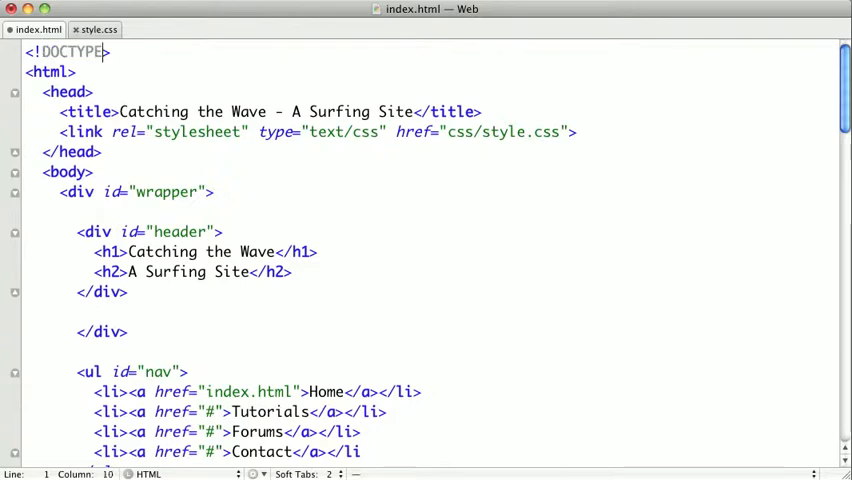
type("html")
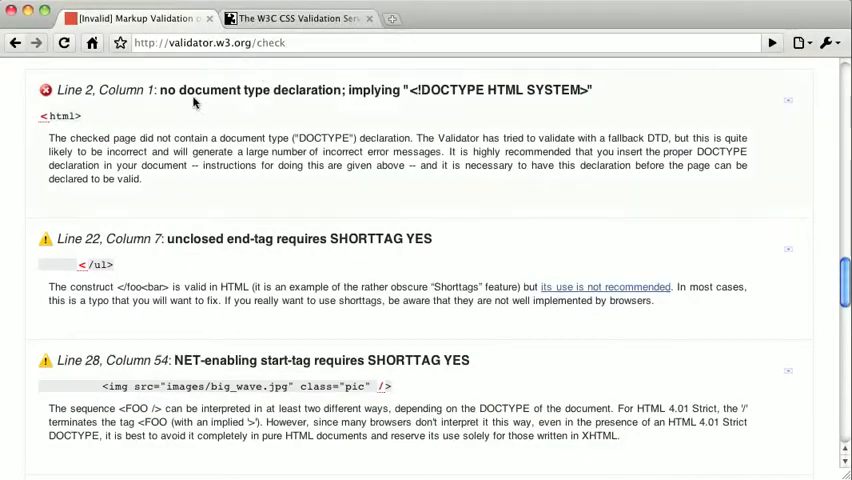
- Revalidate as HTML5 and review the new report of 7 errors and 3 warnings
scroll("up", 3)
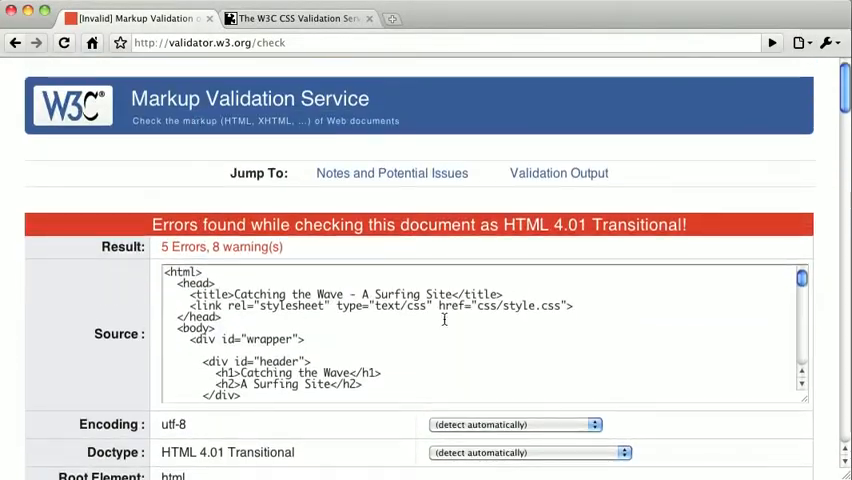
scroll("down", 3)
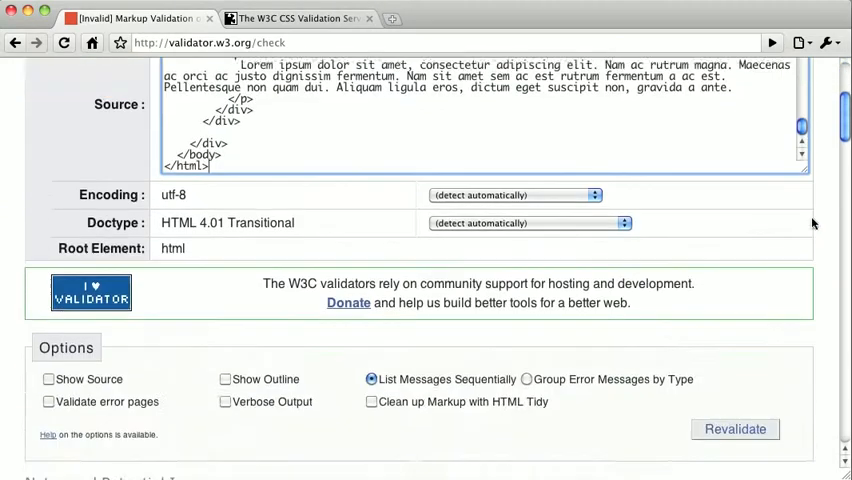
left_click(736, 428)
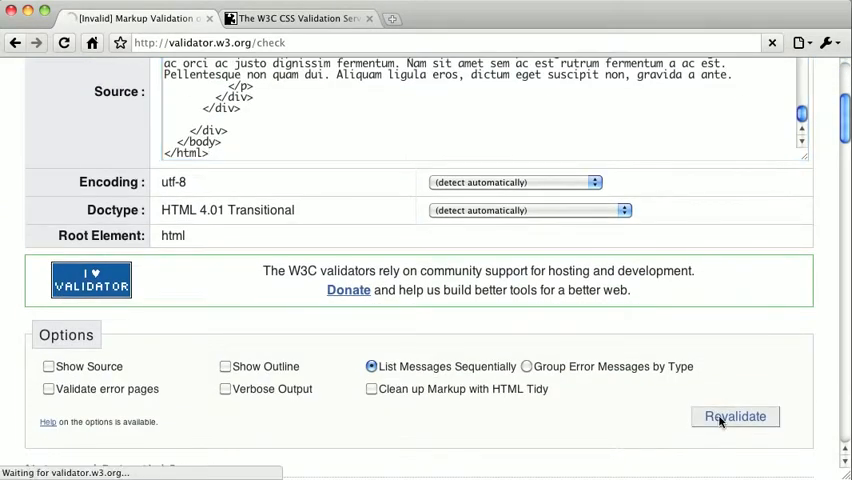
left_click(736, 416)
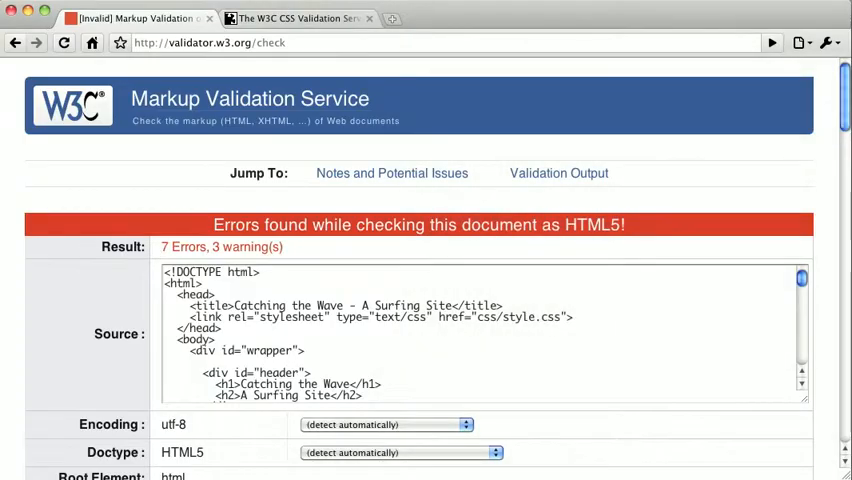
scroll("down", 3)
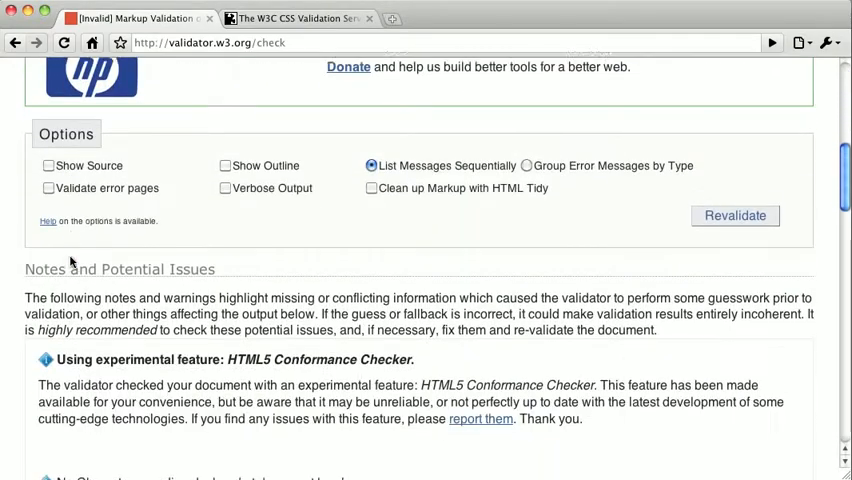
scroll("down", 3)
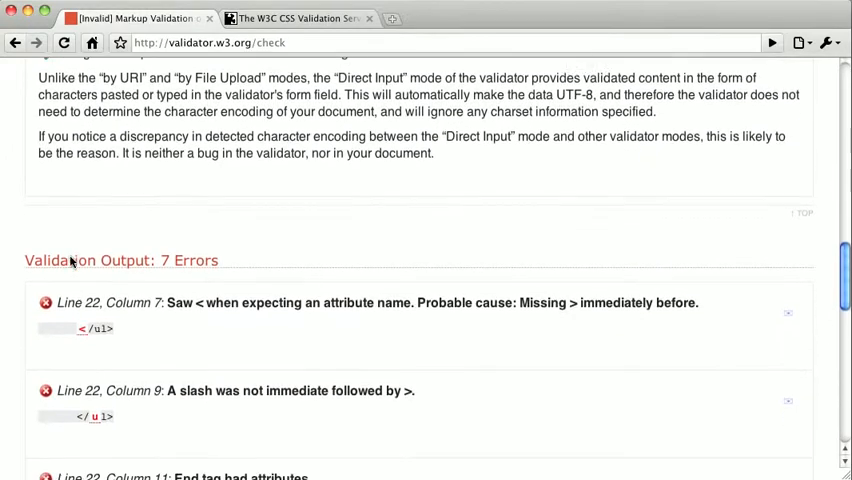
scroll("down", 3)
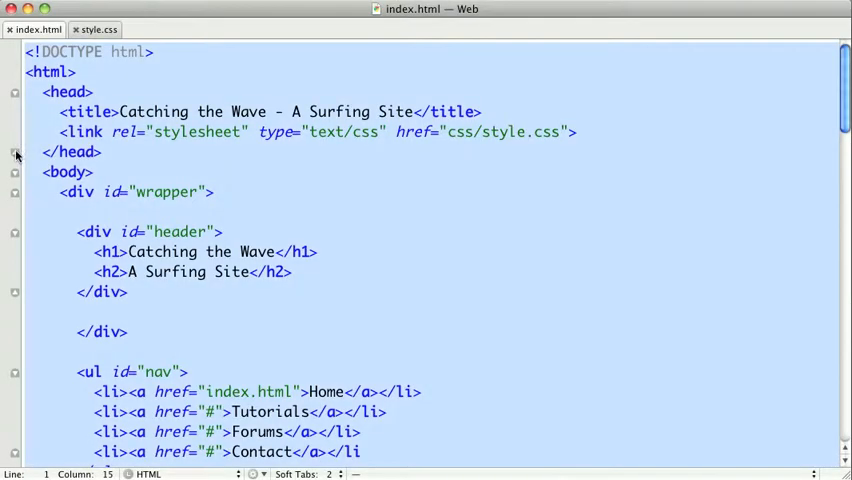
mouse_move(384, 256)
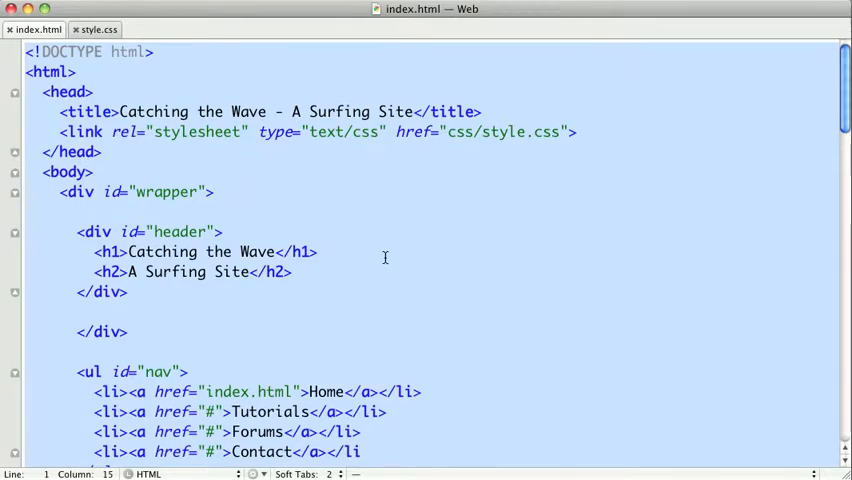
- Scroll through index.html's doctype, head and header section in TextMate
scroll("down", 3)
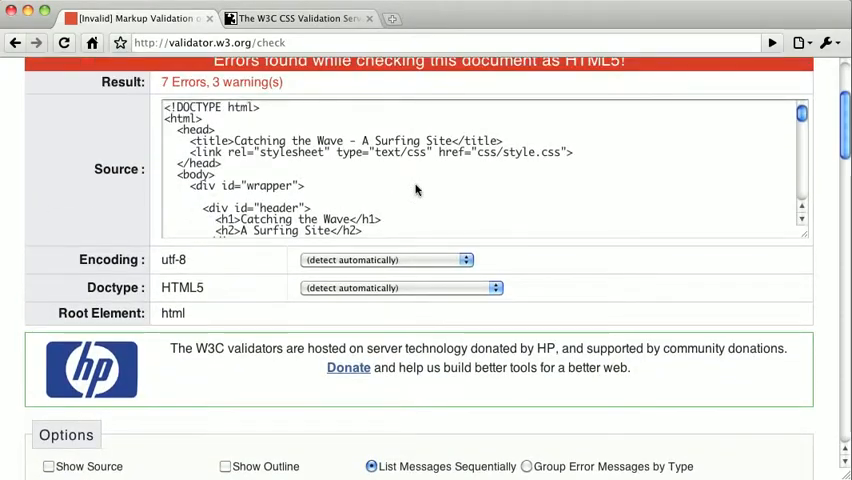
- Revalidate the edited page, now down to 1 error and 3 warnings, and read the remaining error
scroll("down", 3)
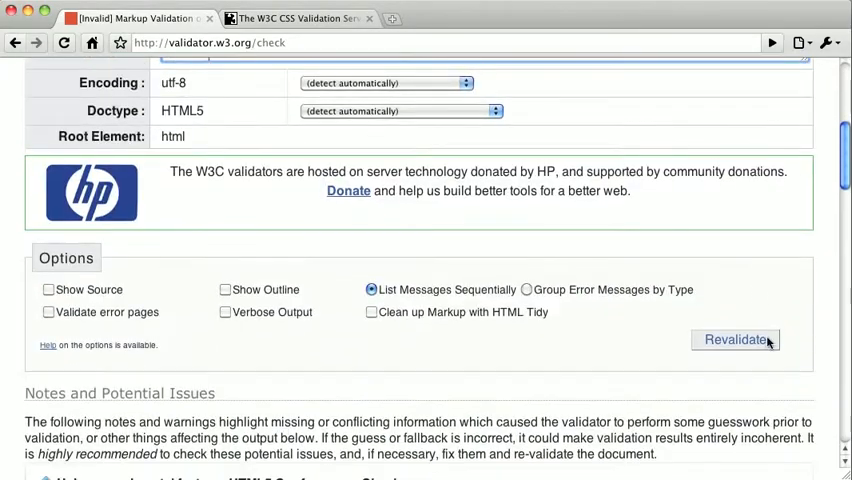
left_click(736, 340)
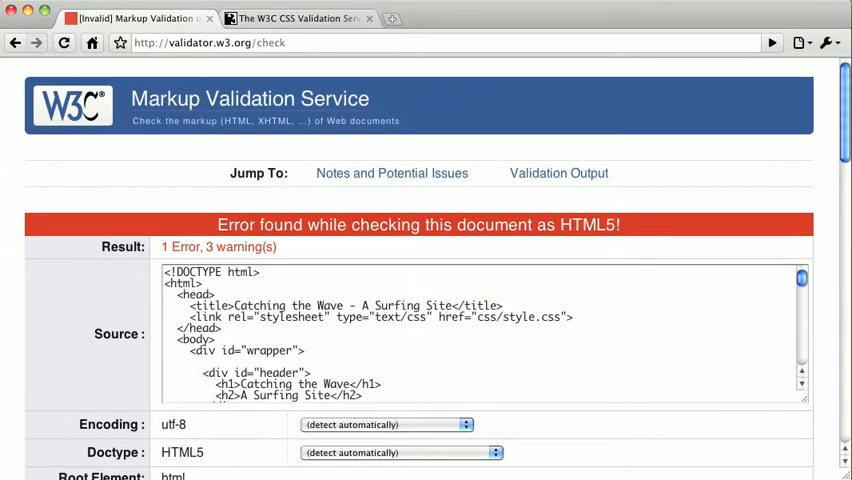
scroll("down", 3)
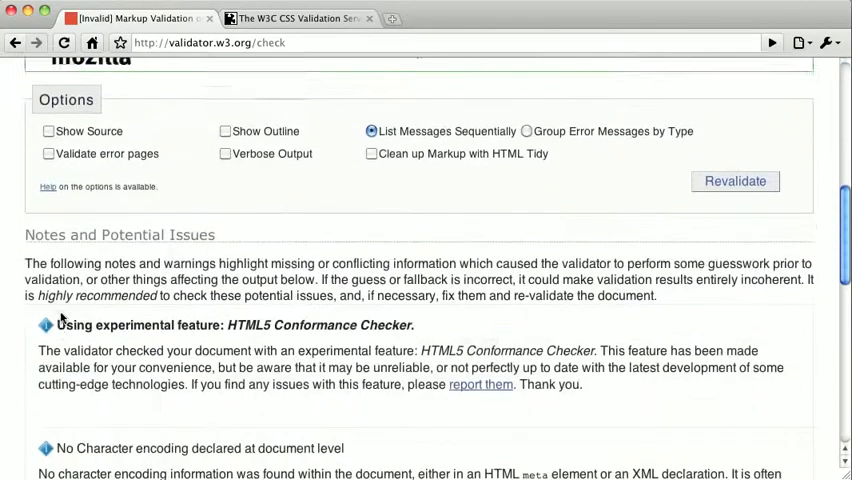
scroll("down", 3)
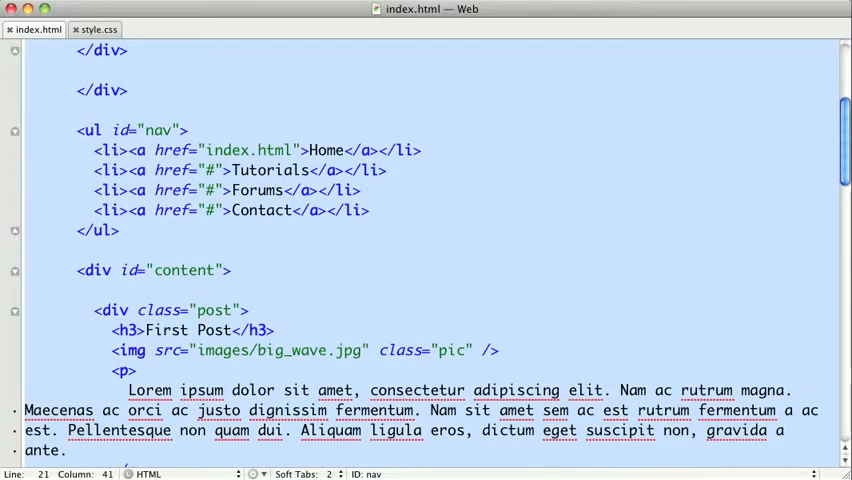
- Scroll through index.html's nav list and post sections looking for the last error
scroll("down", 3)
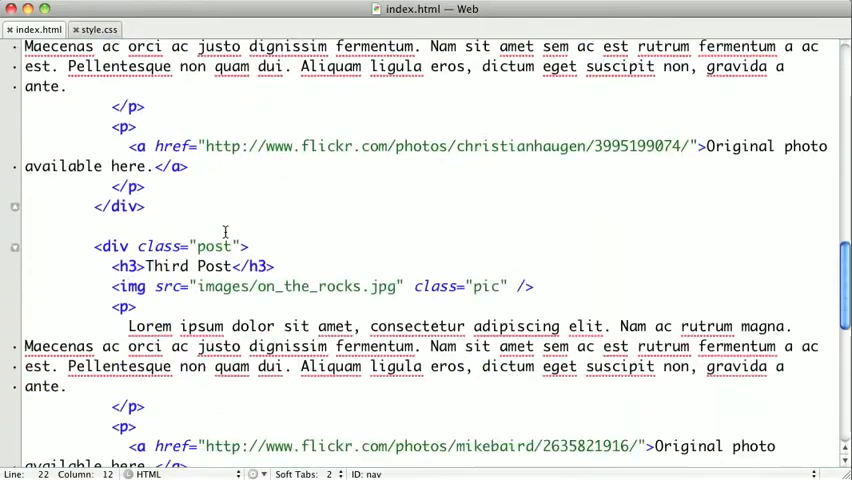
scroll("down", 3)
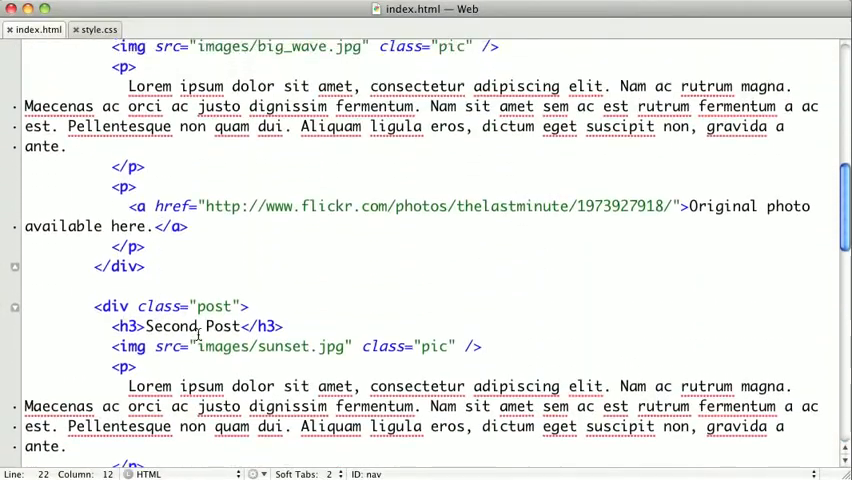
scroll("up", 3)
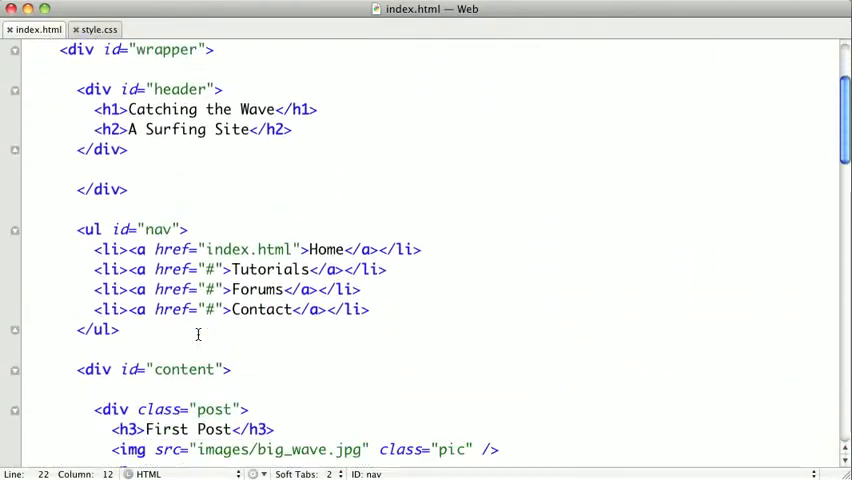
scroll("up", 3)
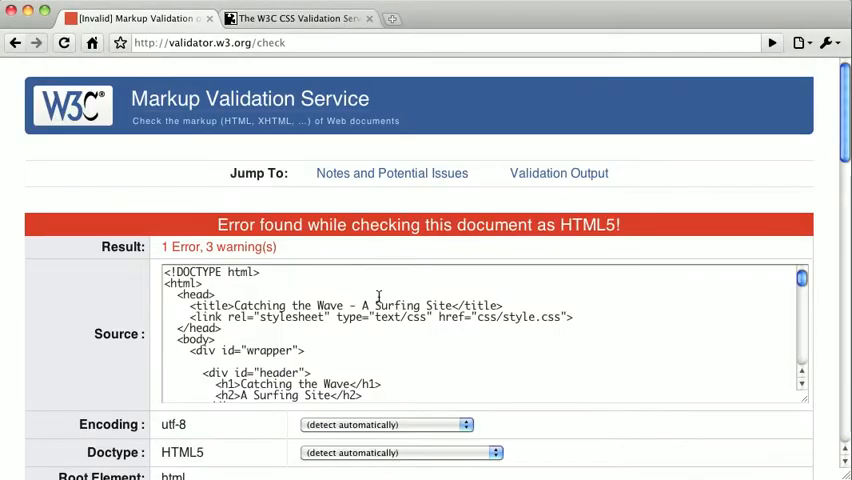
- Revalidate until the page passes as HTML5 with 3 warnings, then return to TextMate
scroll("down", 3)
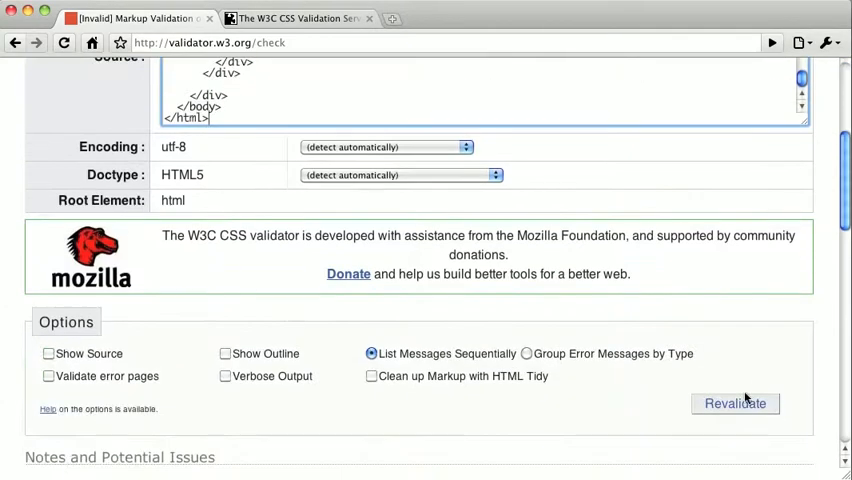
left_click(734, 404)
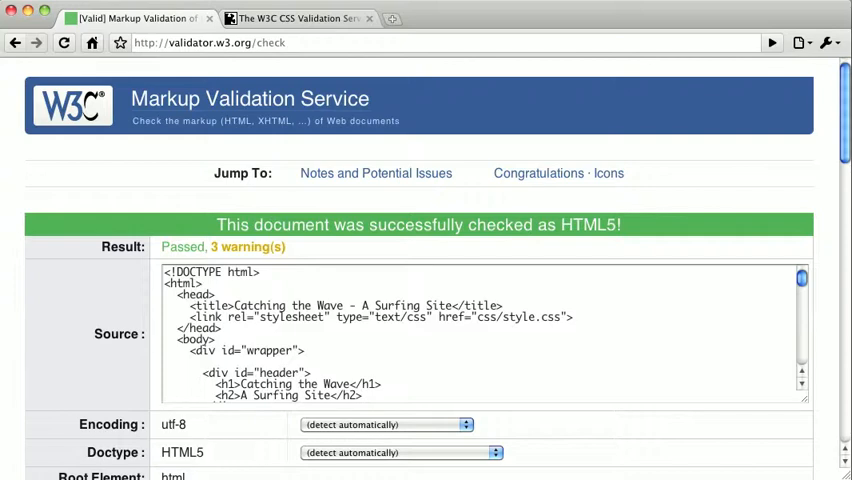
left_click(300, 18)
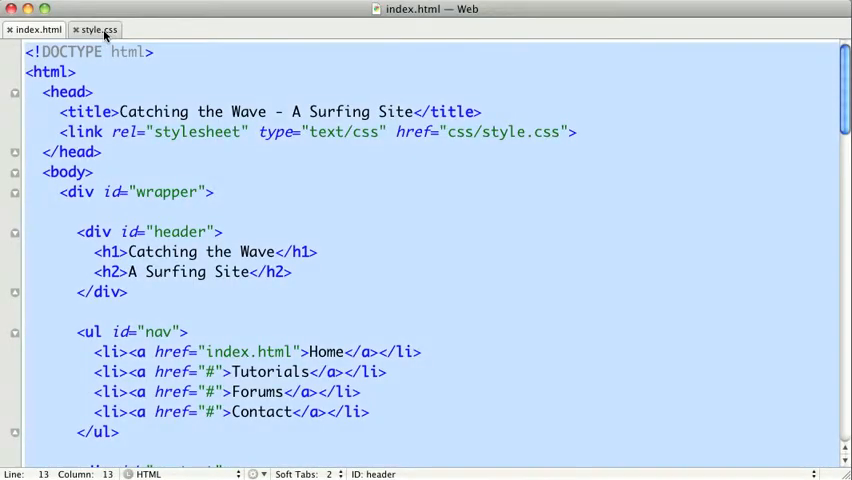
- Check style.css by direct input in the CSS validator, then list benefit '2. Easier to prevent bugs.' on the slide
left_click(104, 28)
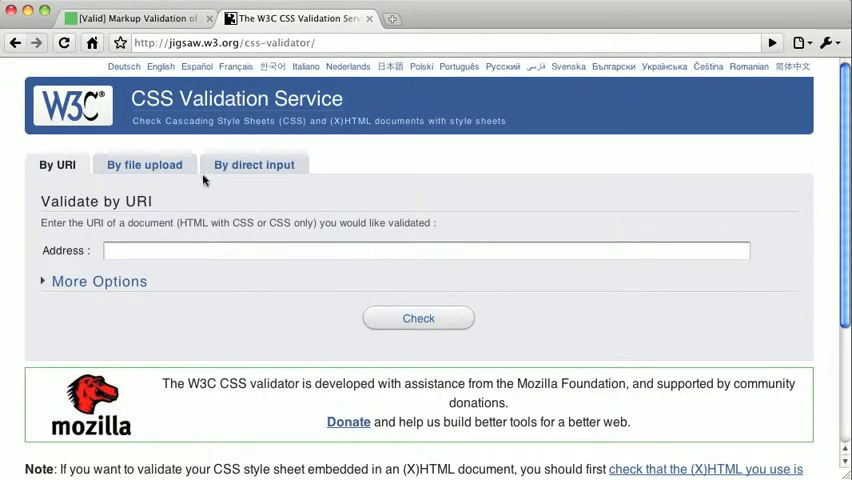
left_click(252, 164)
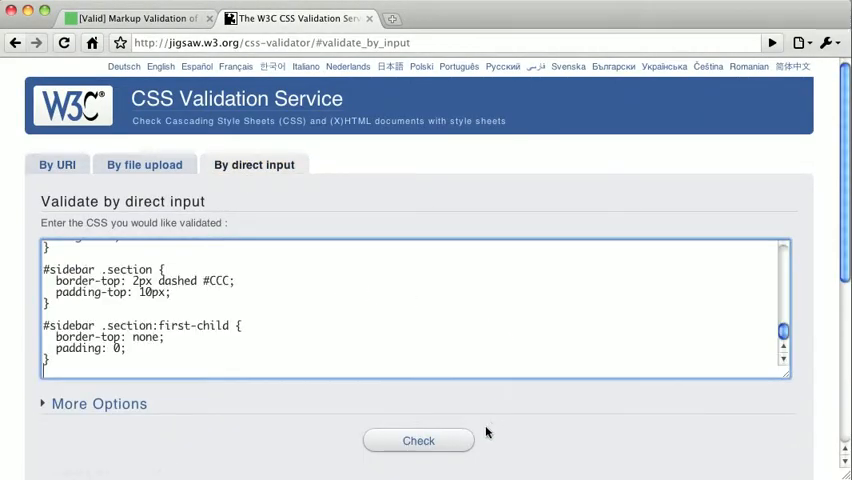
left_click(418, 440)
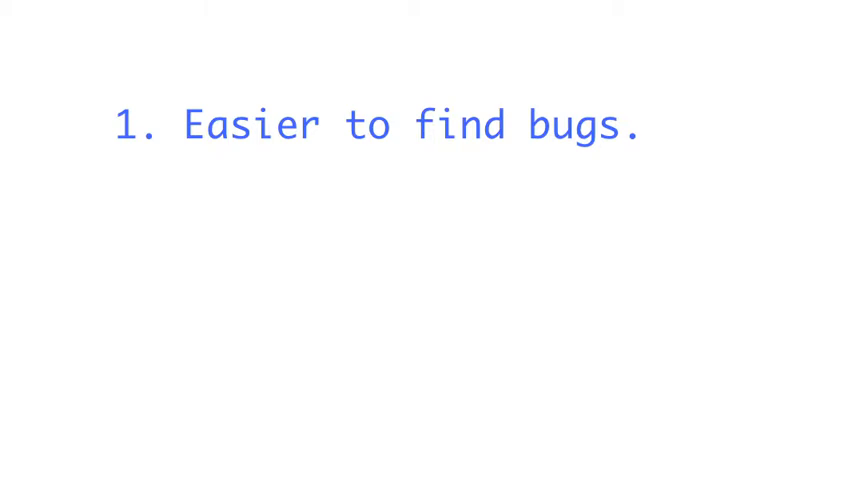
type("2. Easier to prevent bugs.")
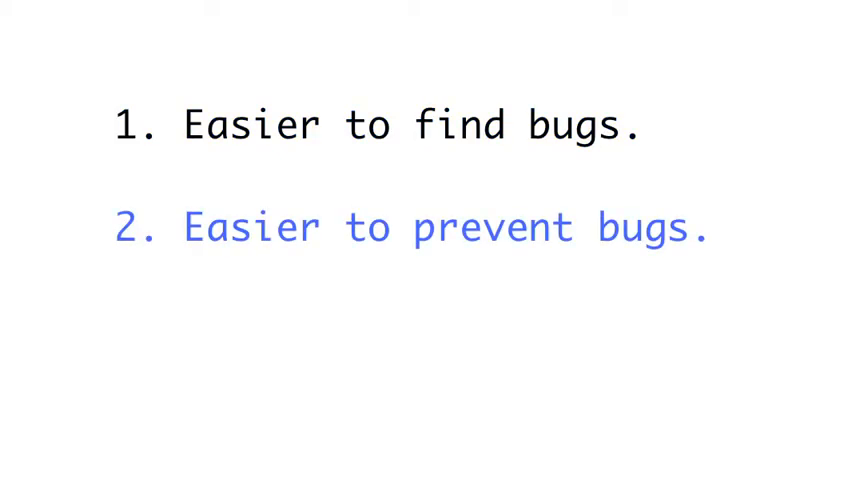